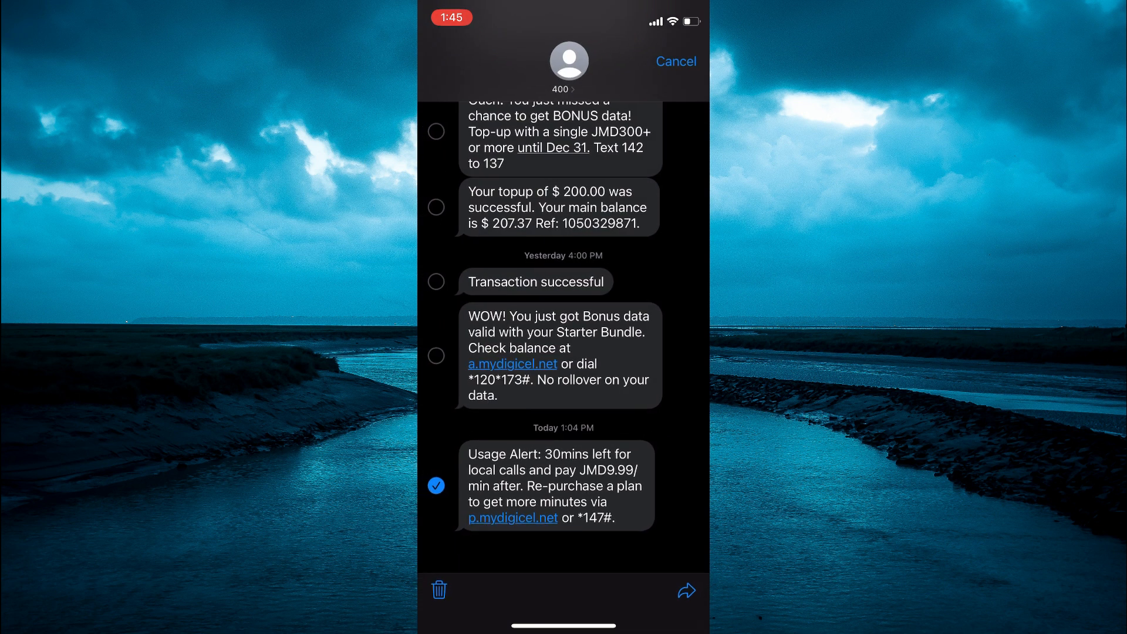
Step: Forward the checked Usage Alert message into a New Message draft with no recipient yet
click(685, 590)
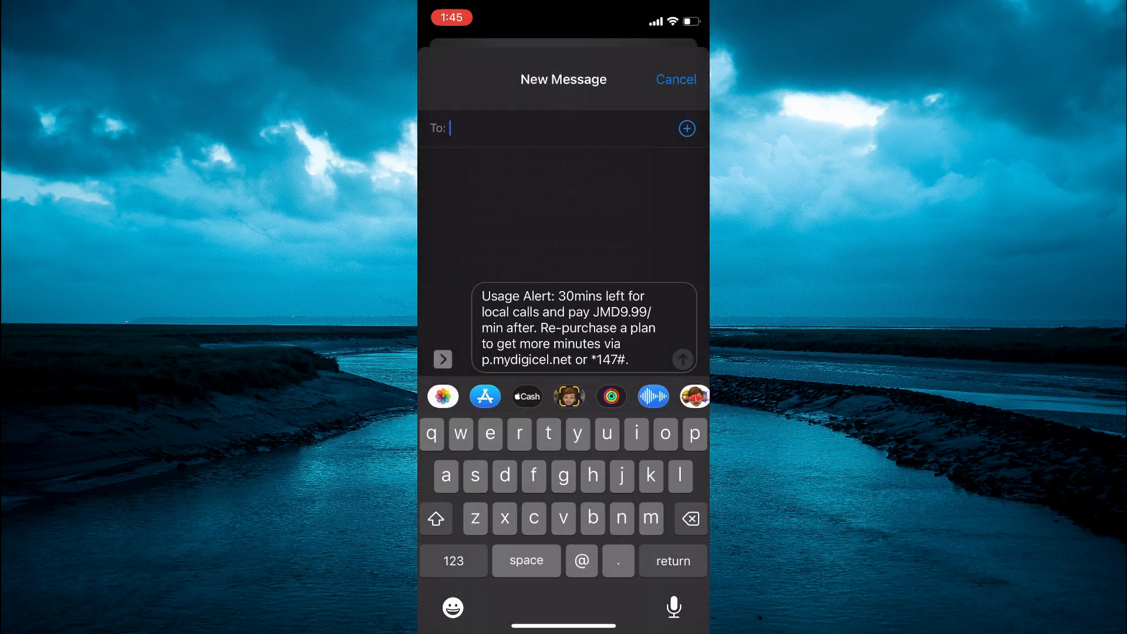